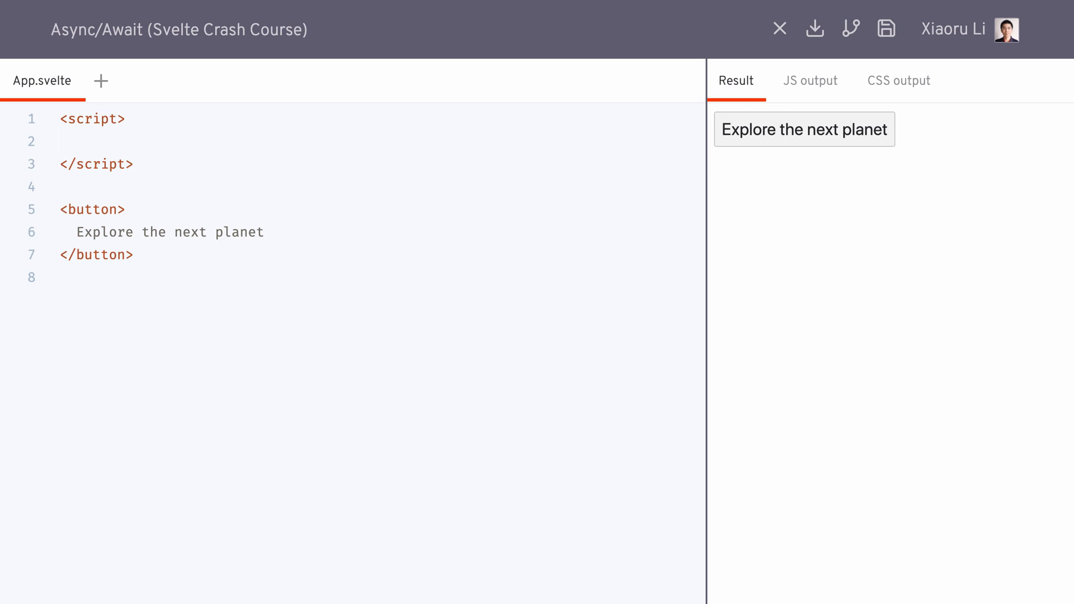
Write an async getPlanet function fetching a random swapi.co planet and returning data.name.
text(async fun)
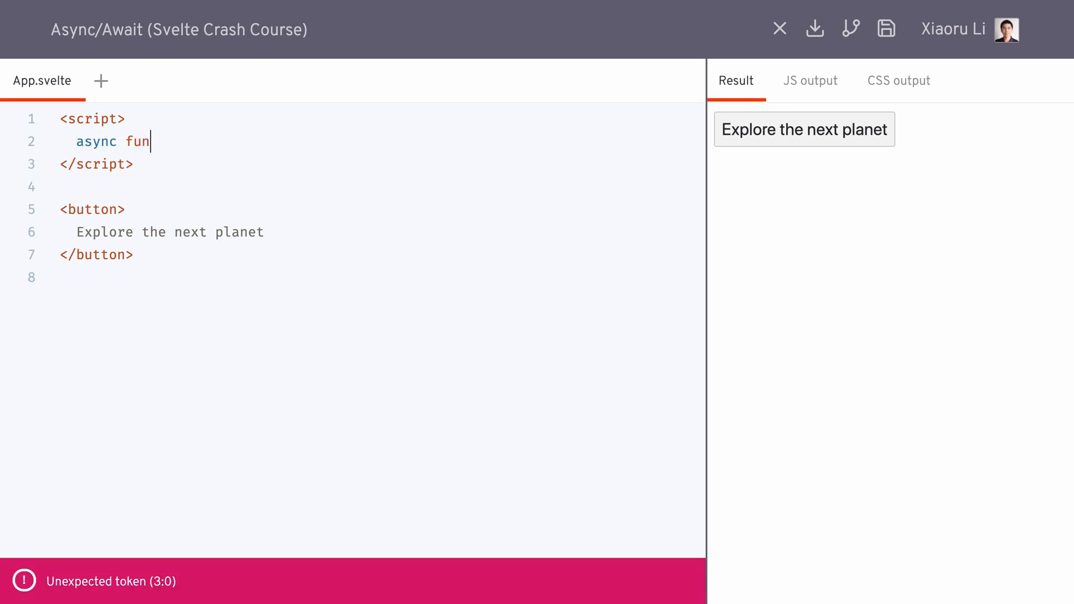
text(ction getPlanet() {)
text(let)
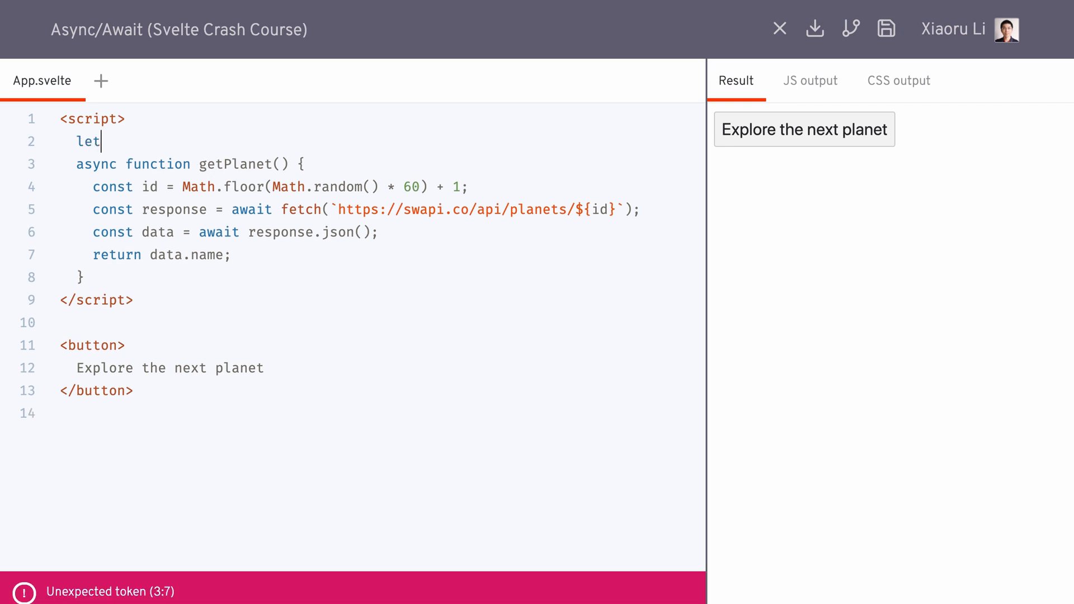
Declare let planetPromise = getPlanet(); at the top of the script.
text(planetPromise = getPl)
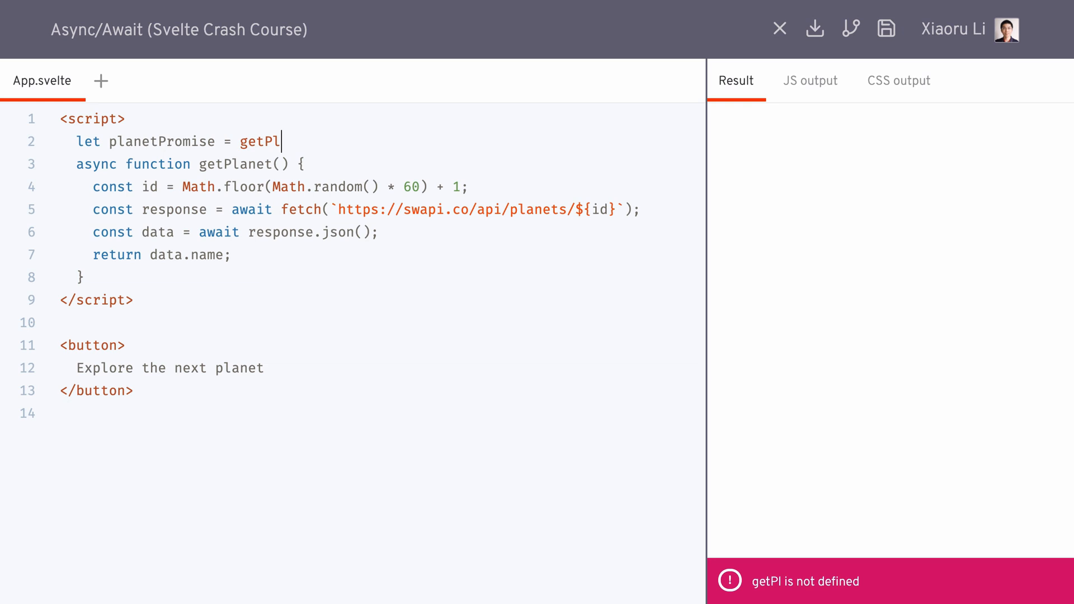
text(anet();)
text({#a)
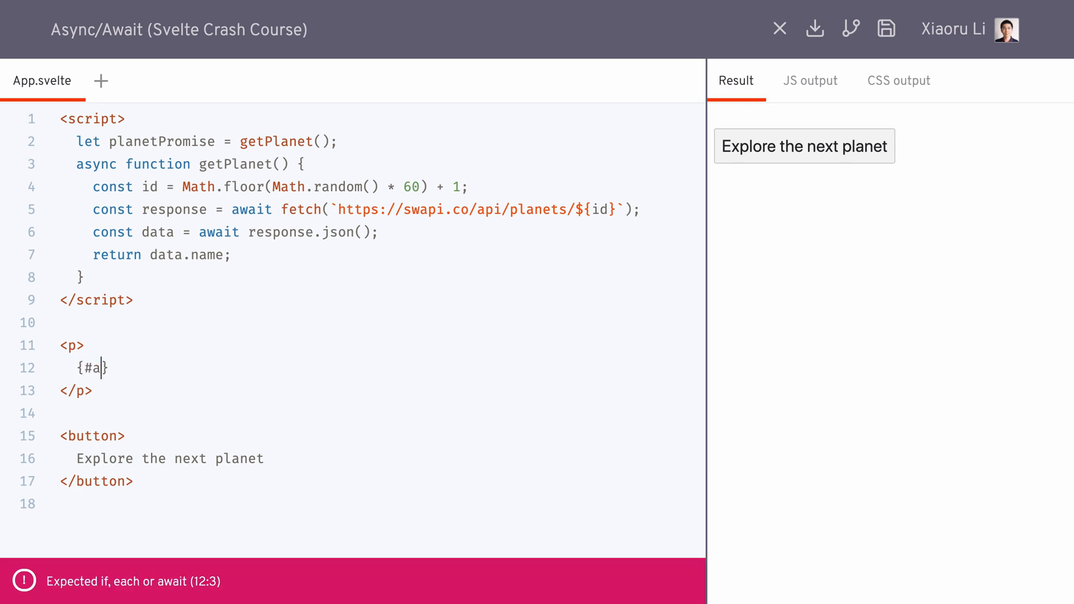
Add {#await planetPromise} showing 'Loading planet...' and begin the {:then} clause.
text(wait planetPromise)
text({/await)
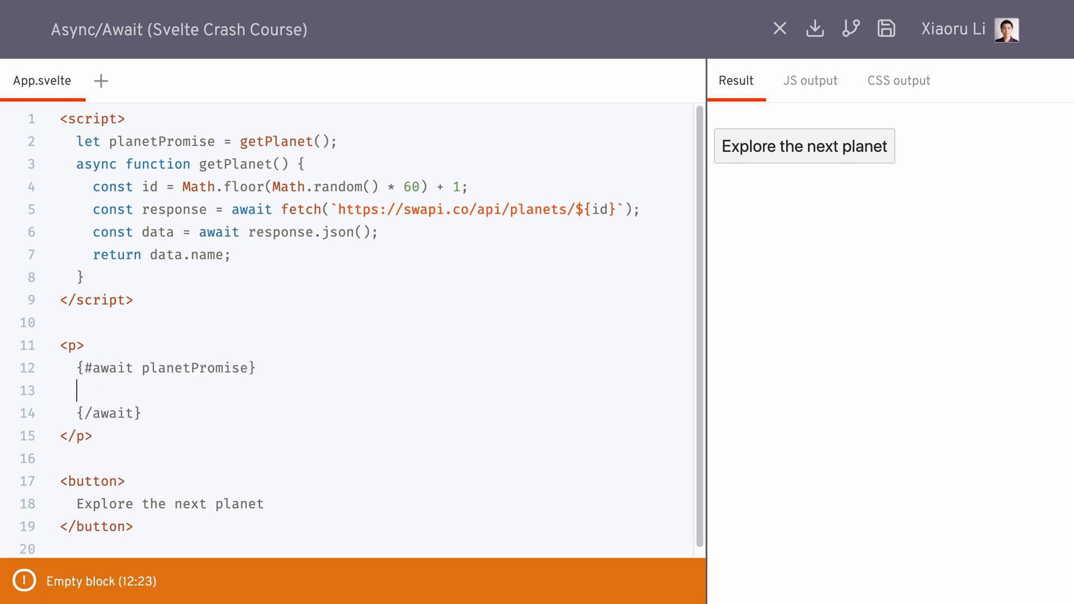
text(Loading planet...)
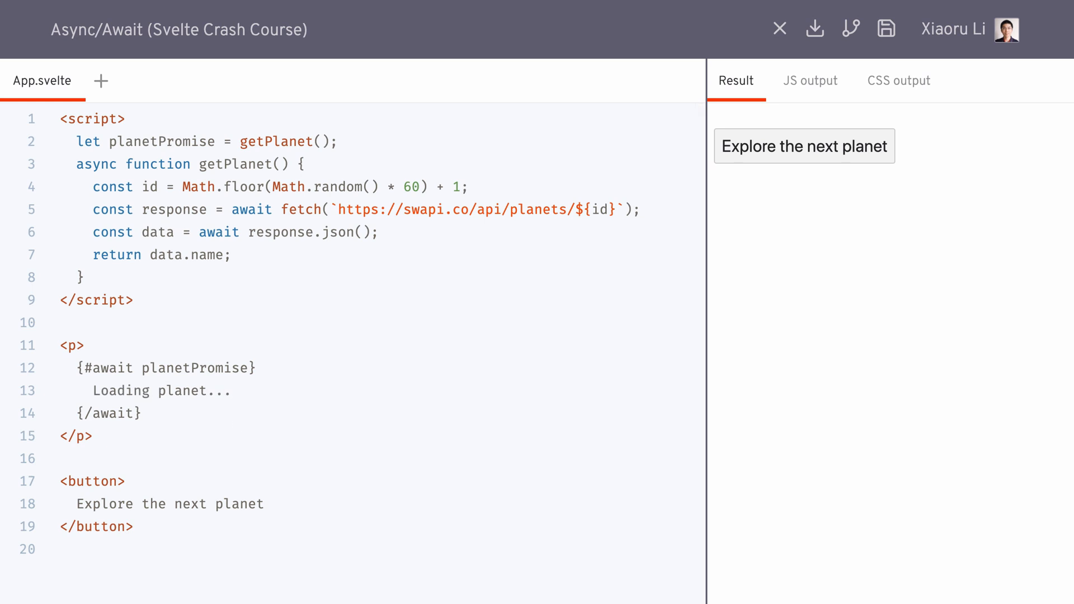
text({:then})
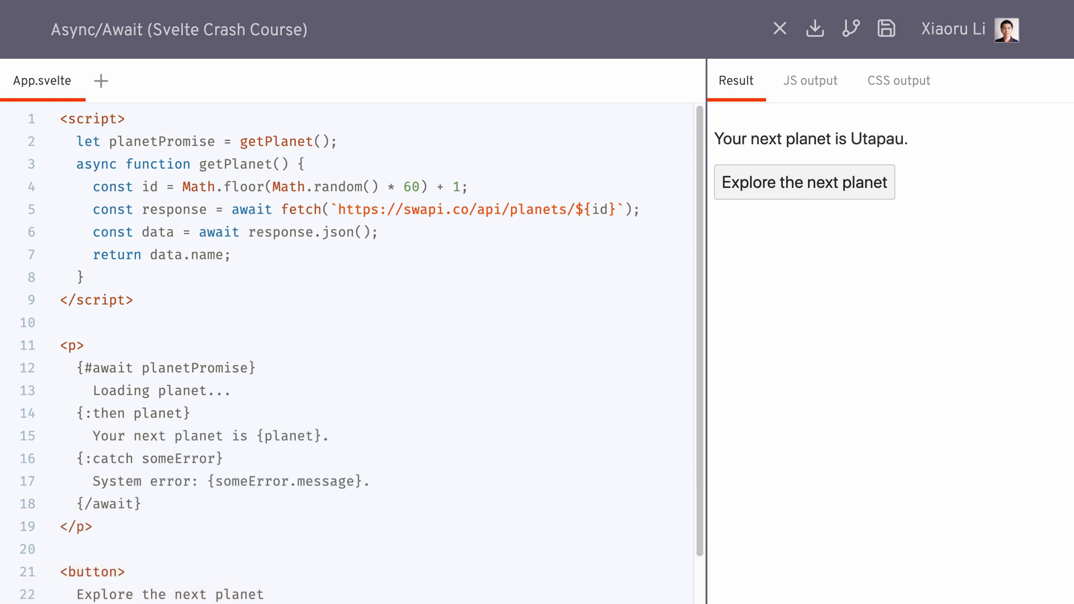
Break the API URL with 'aaa' to trigger the catch message, then restore it.
text(aaa)
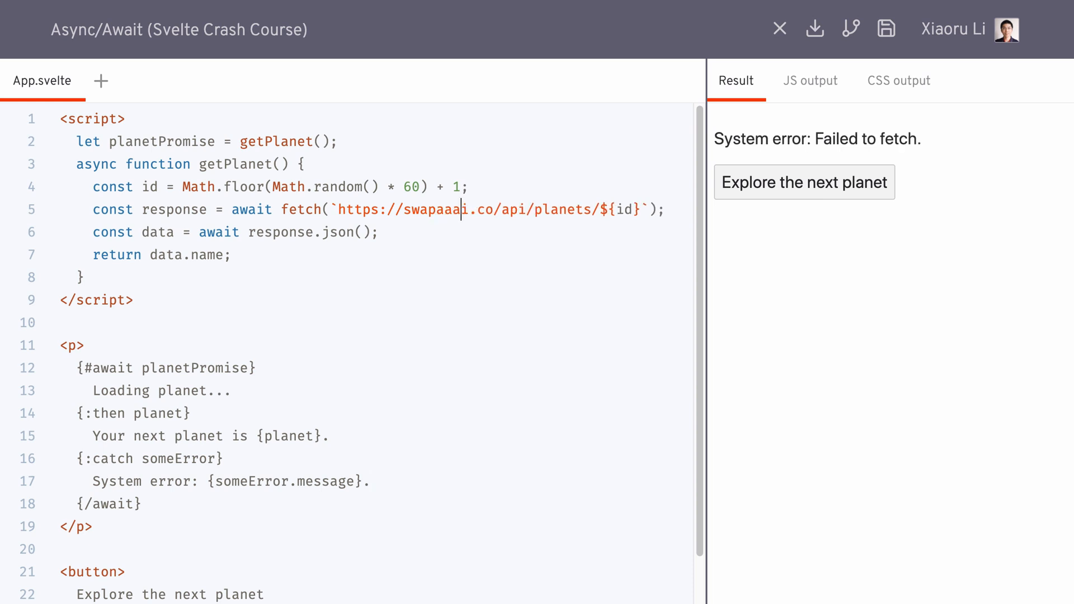
key(Backspace)
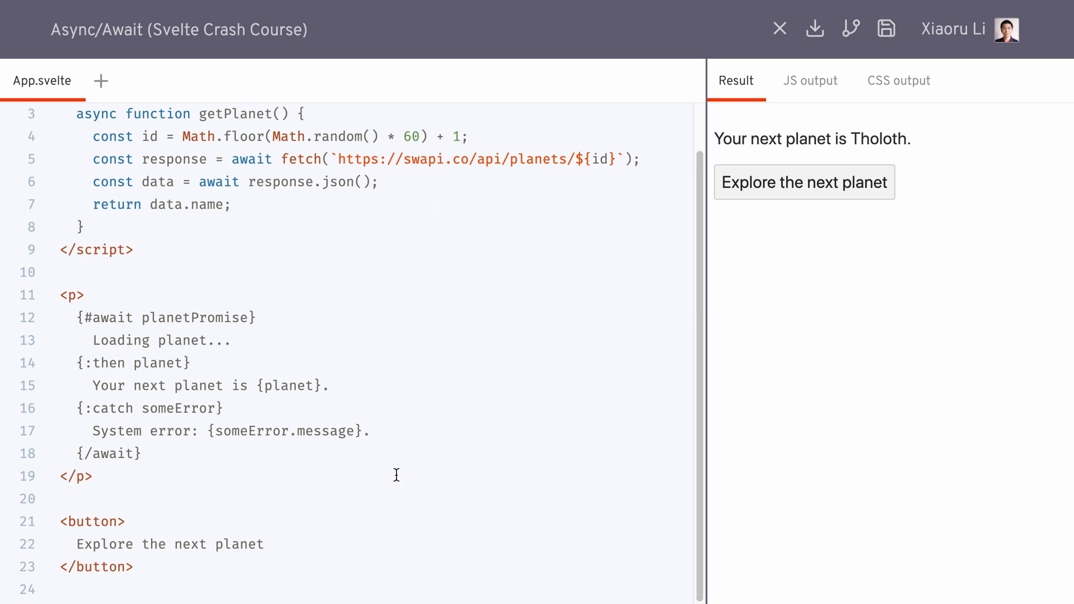
Add on:click={() => planetPromise = getPlanet()} to the button and test a new fetch.
text(on:click={() =)
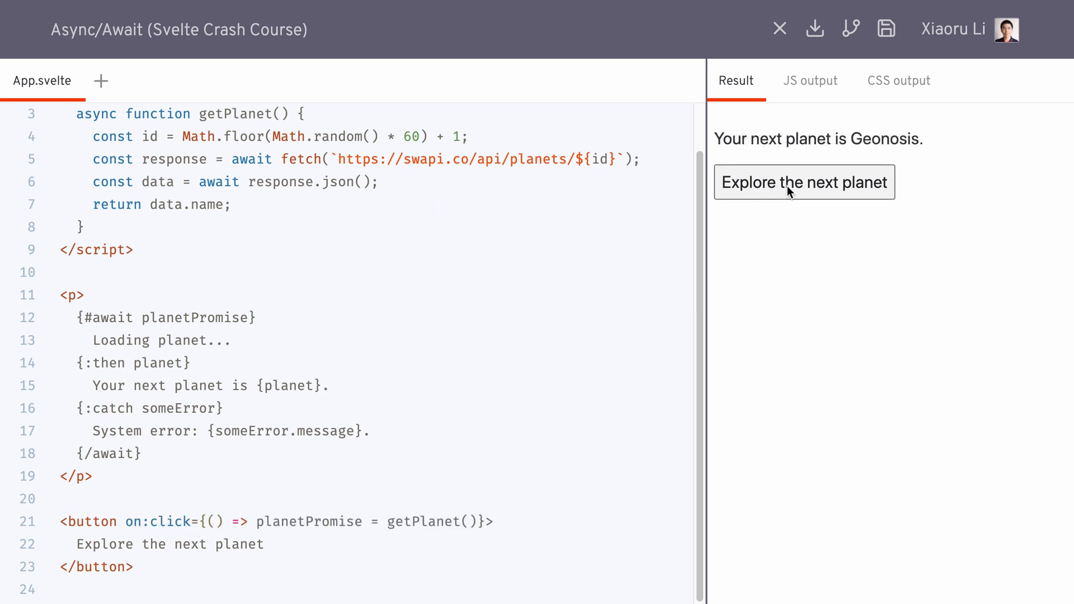
click(805, 183)
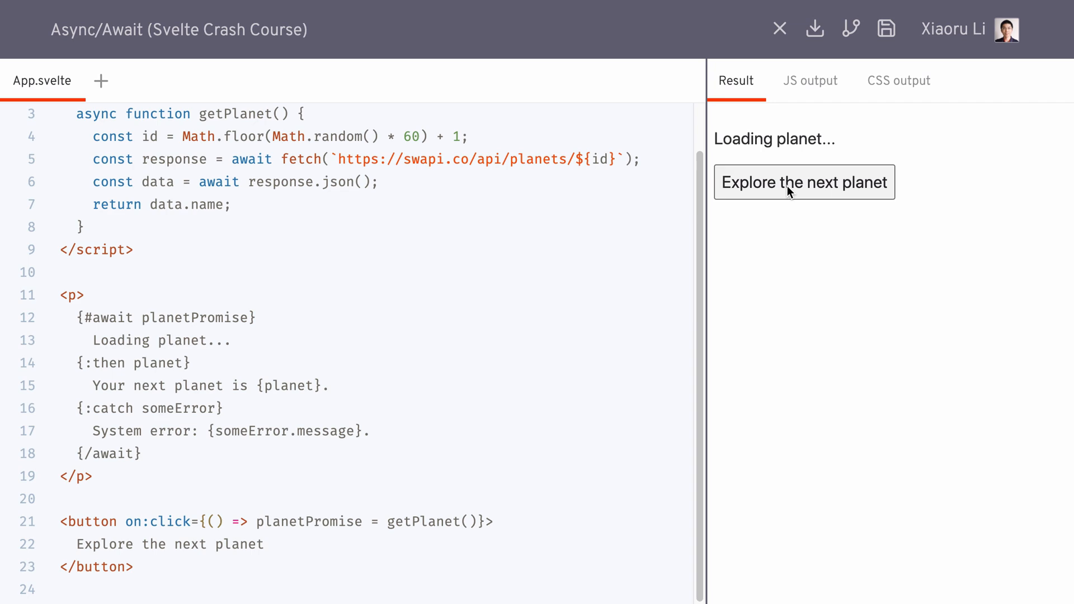